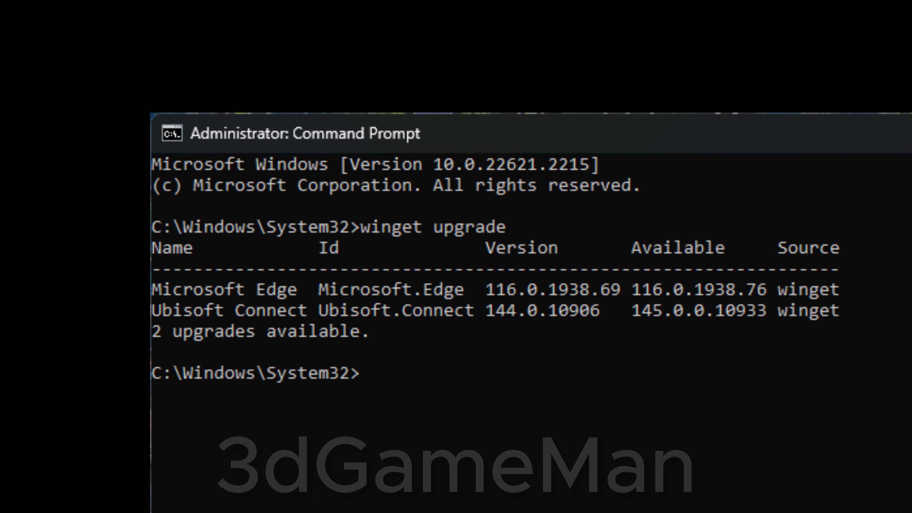
text(winget upgrade --all)
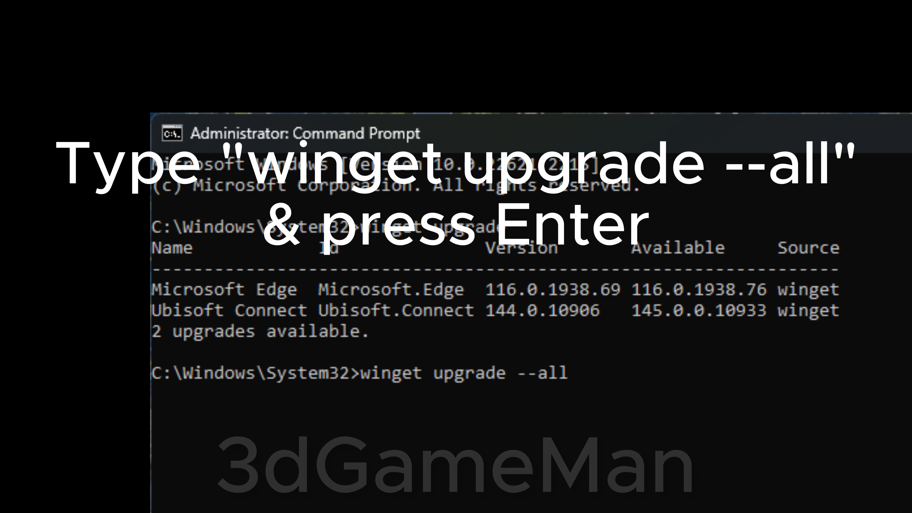